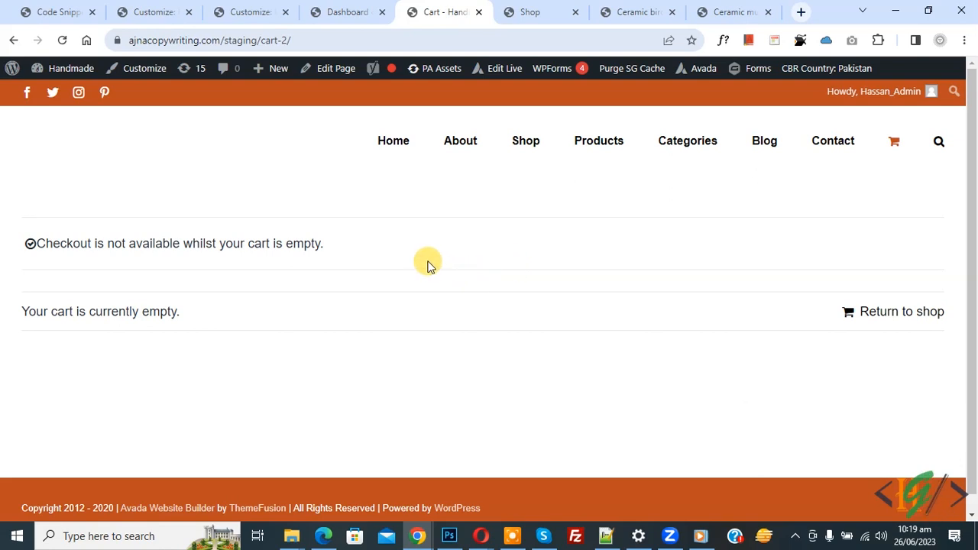
pyautogui.moveTo(412, 256)
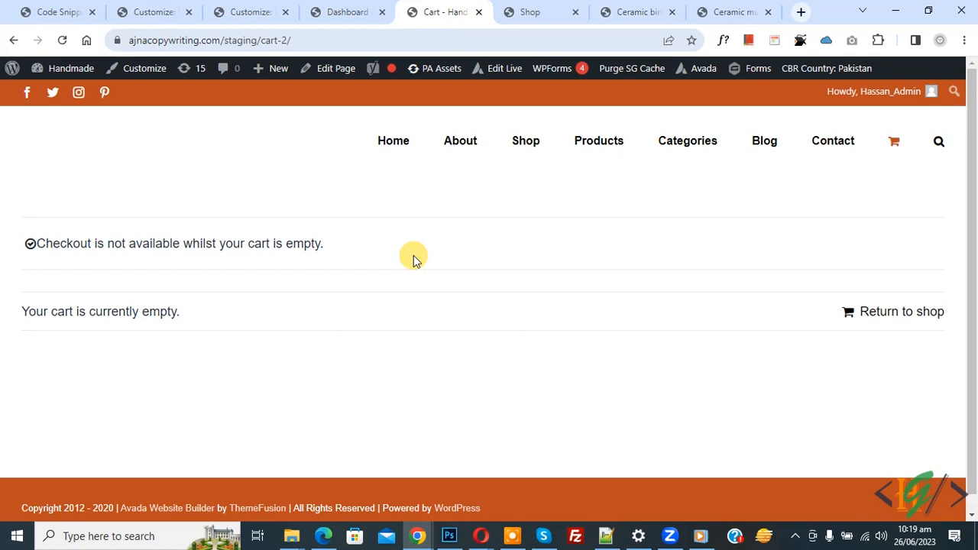
pyautogui.moveTo(88, 242)
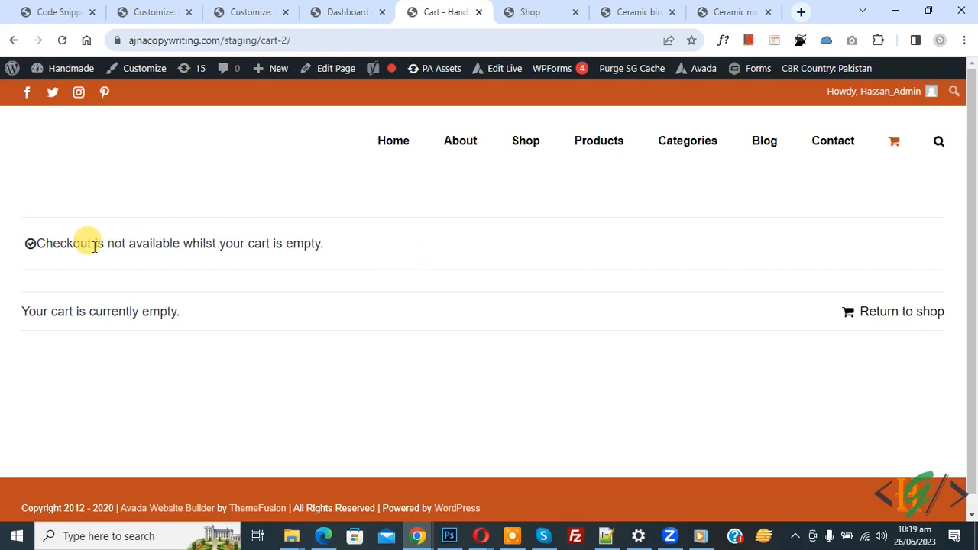
# Step: From the Dashboard, search Add Plugins for 'wpcod' and find WPCode already active
pyautogui.click(260, 40)
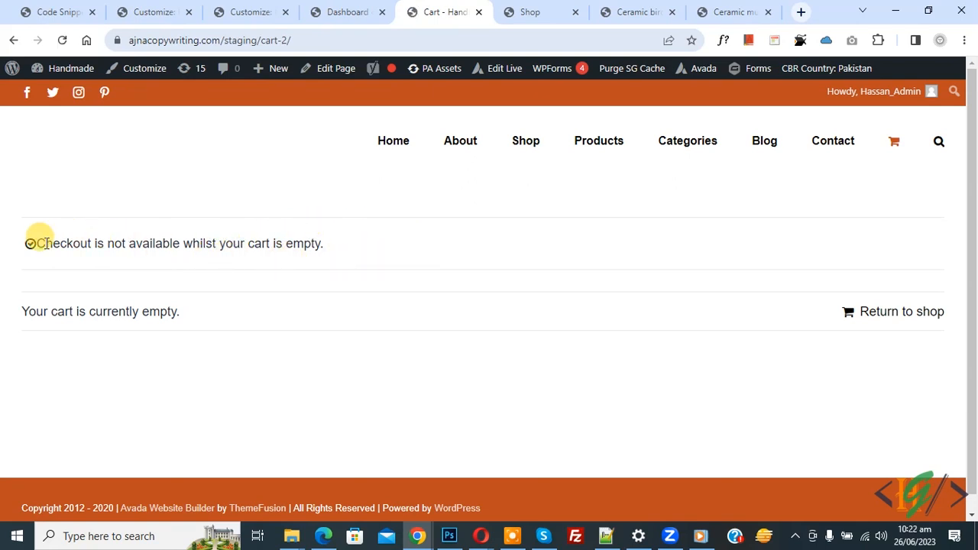
pyautogui.doubleClick(61, 242)
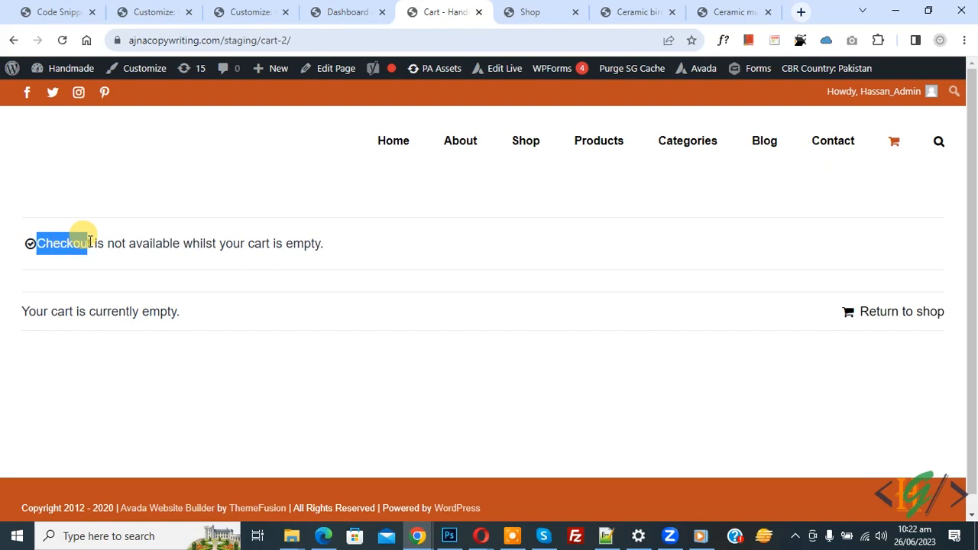
pyautogui.moveTo(424, 276)
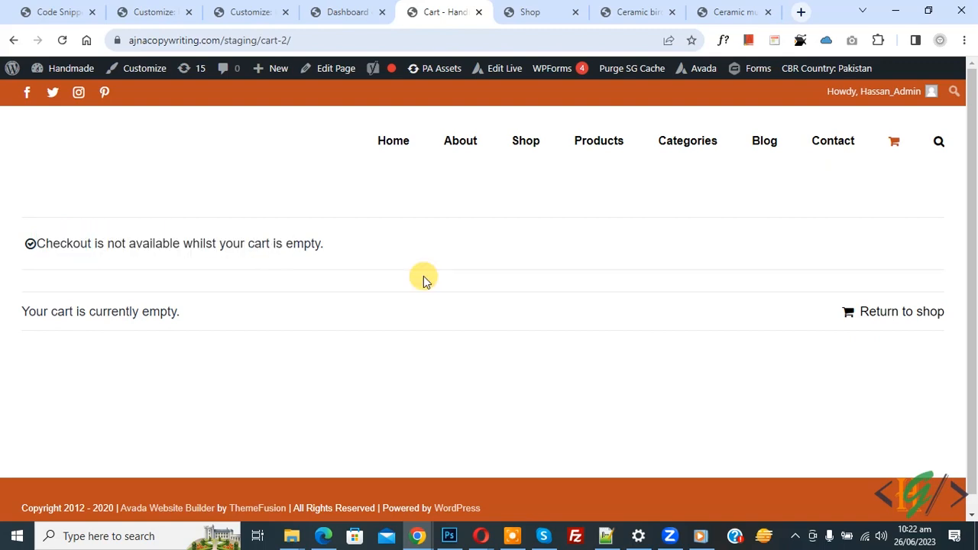
pyautogui.click(347, 11)
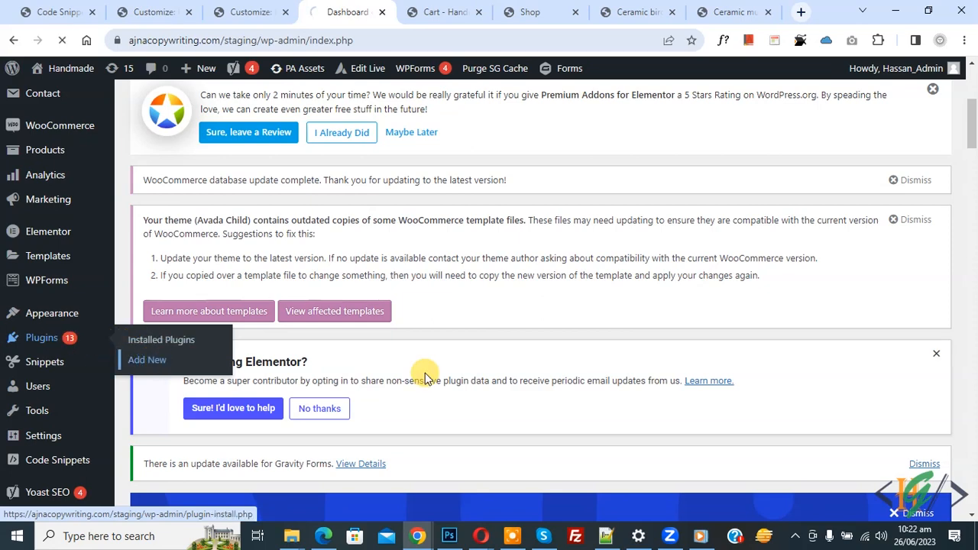
pyautogui.click(147, 360)
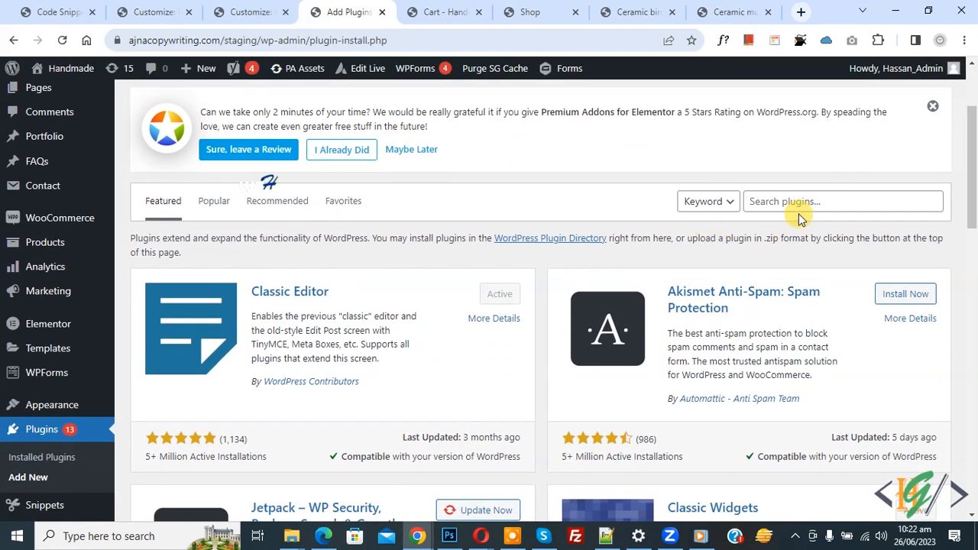
pyautogui.write('wpcode')
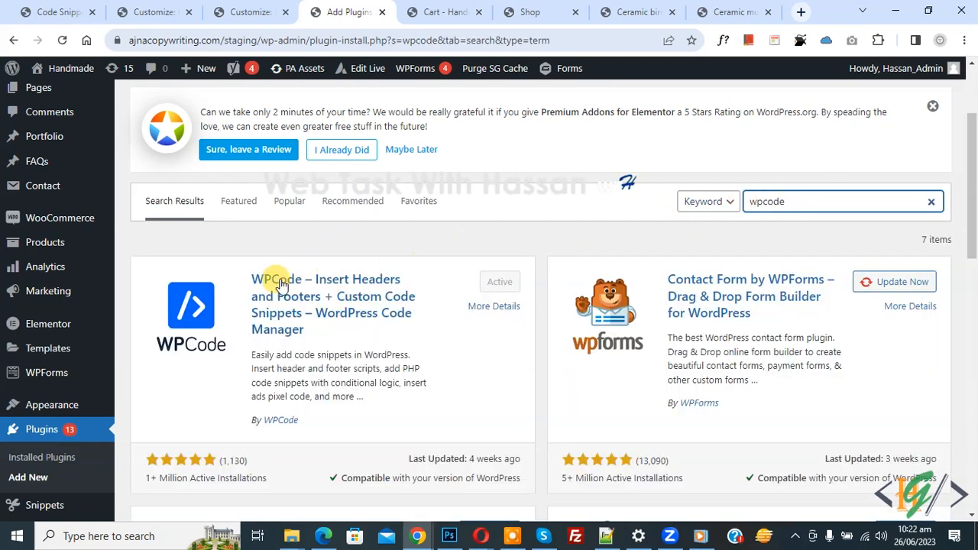
pyautogui.scroll(-3)
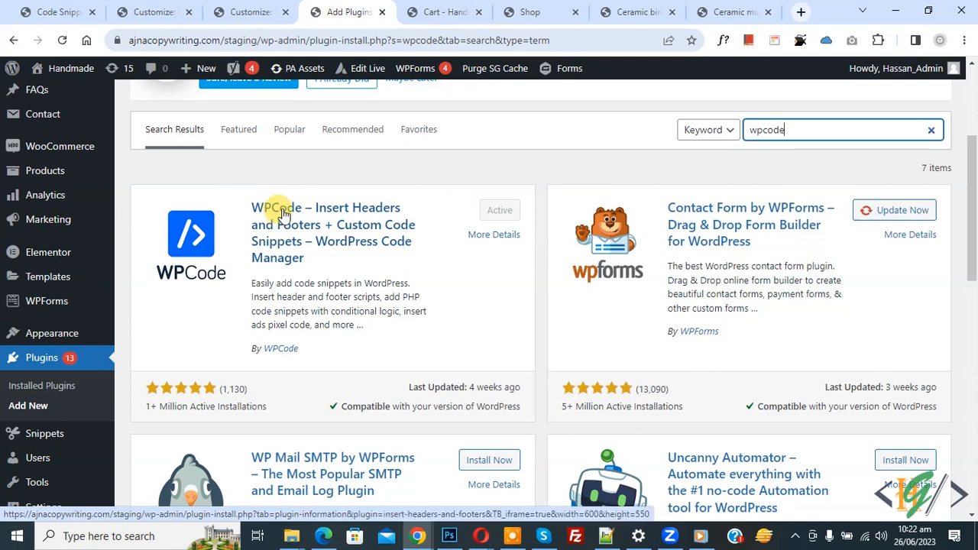
pyautogui.moveTo(287, 220)
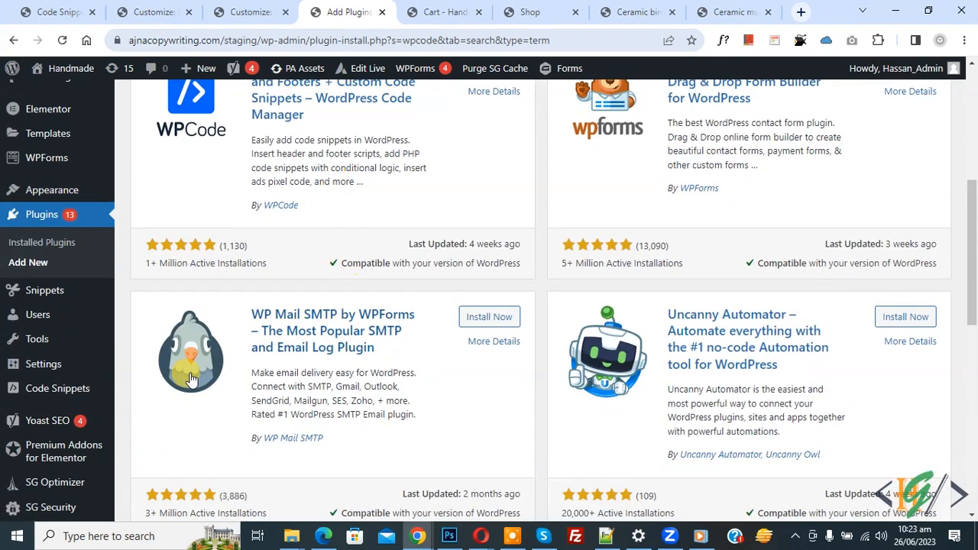
pyautogui.moveTo(58, 388)
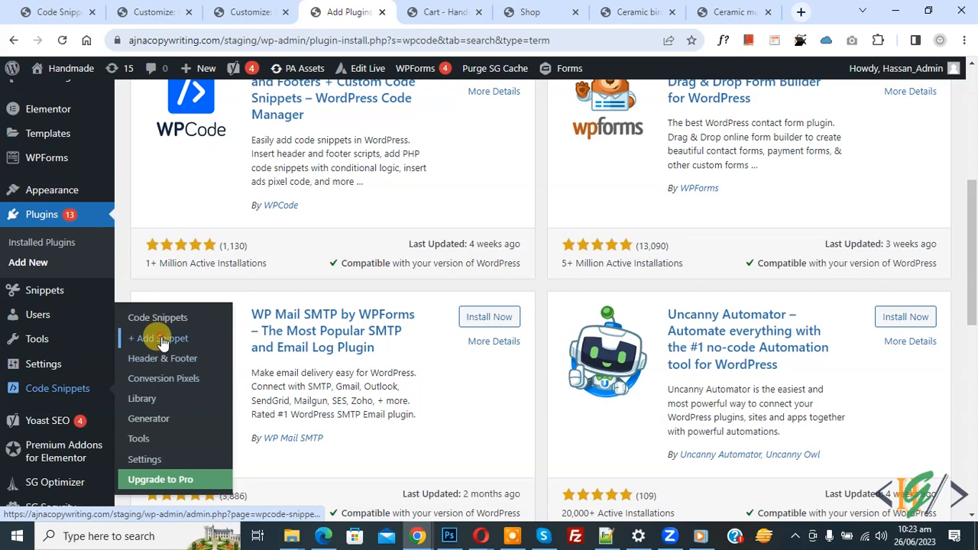
# Step: Start a custom WPCode snippet as a PHP Snippet holding the empty-cart add_filter lines
pyautogui.click(161, 338)
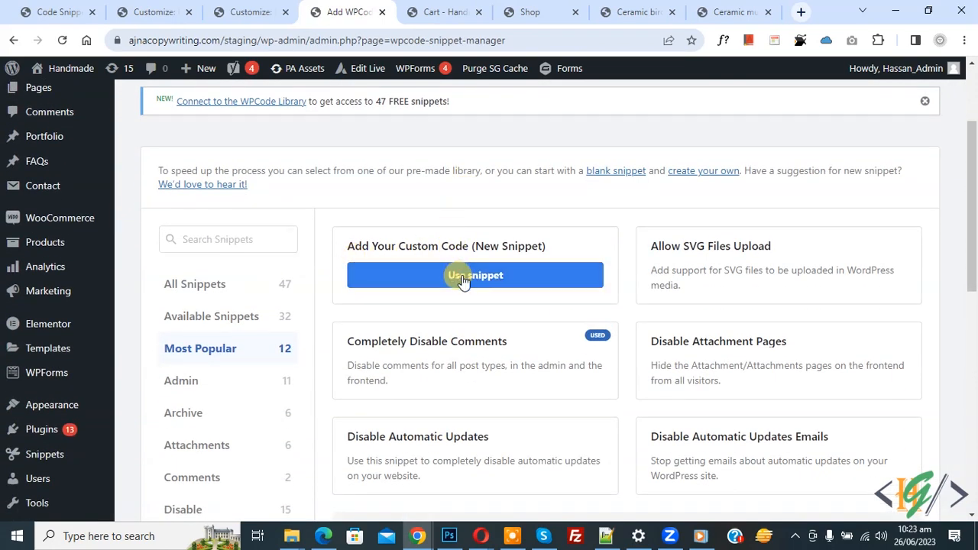
pyautogui.click(475, 275)
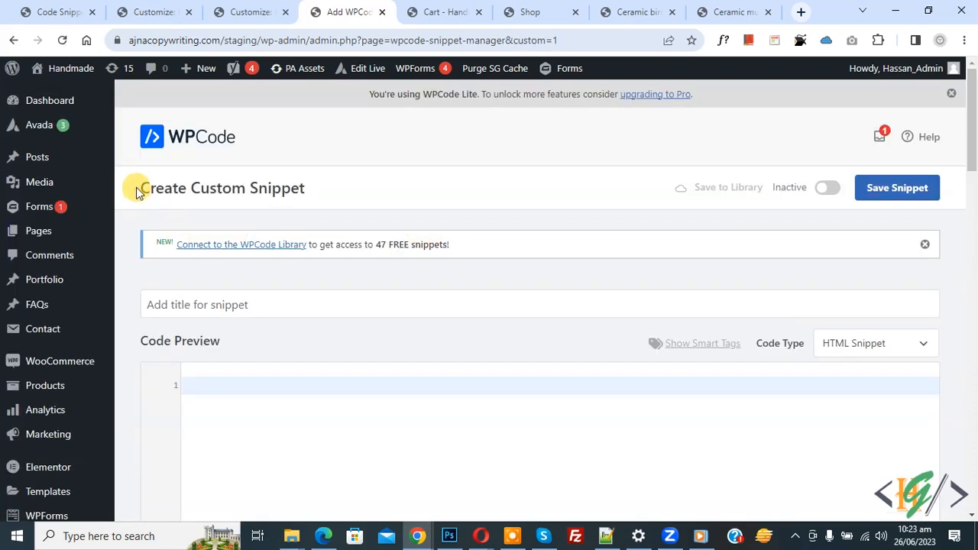
pyautogui.moveTo(327, 170)
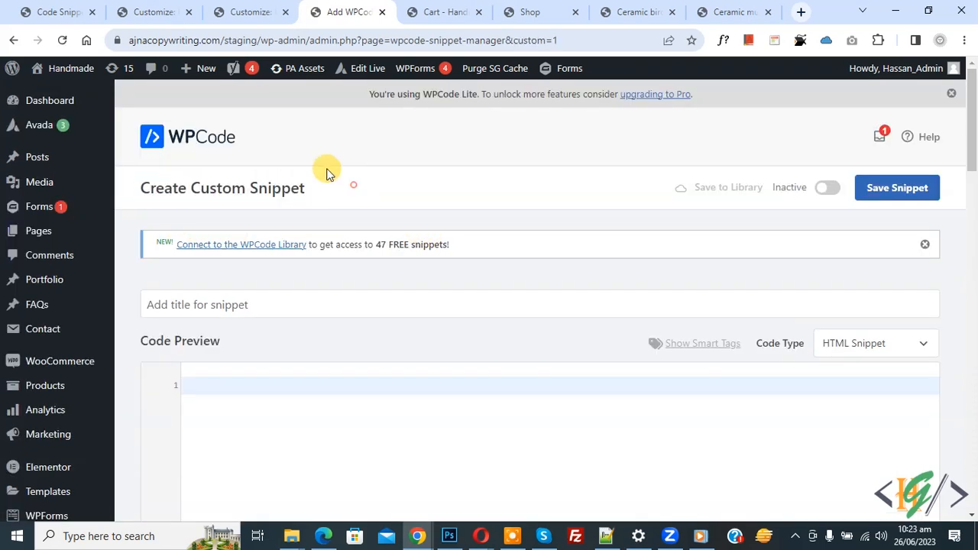
pyautogui.scroll(-3)
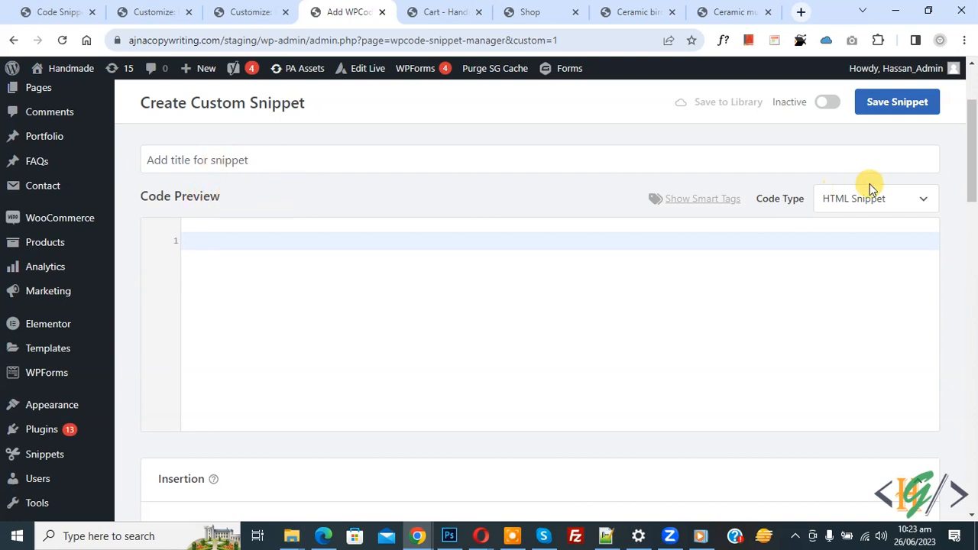
pyautogui.click(874, 198)
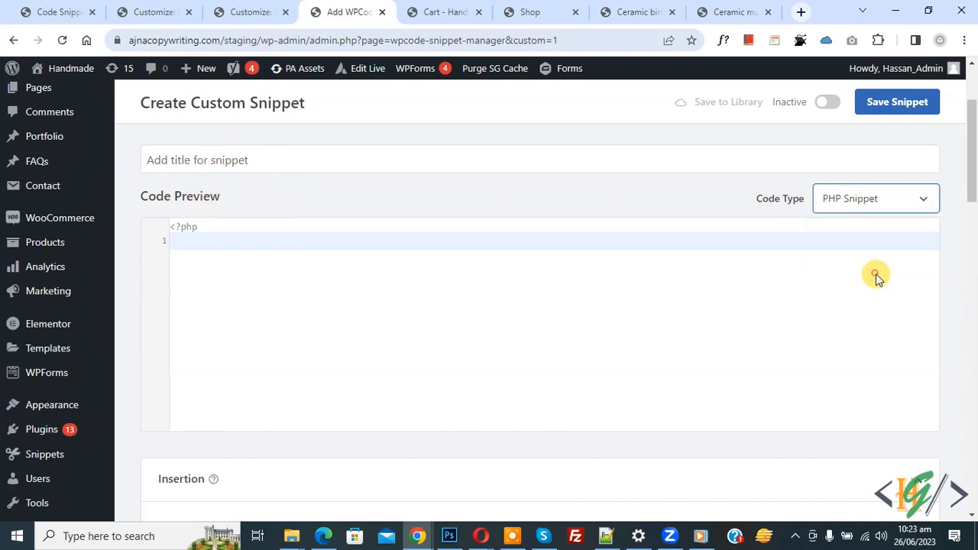
pyautogui.write("add_filter( 'woocommerce_checkout_redirect_empty_cart', '__return_false' );")
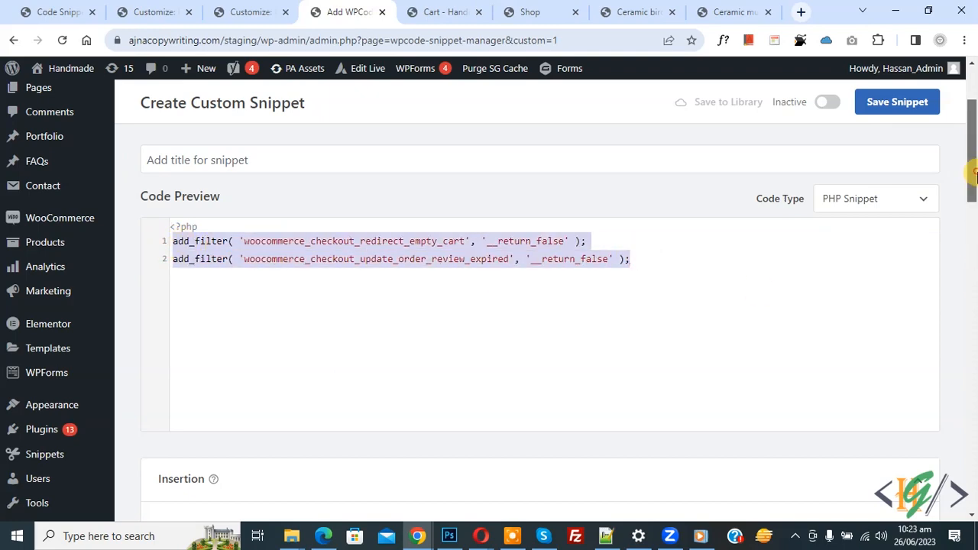
# Step: Toggle the snippet to Active, save it, and return to the storefront to test checkout
pyautogui.scroll(-3)
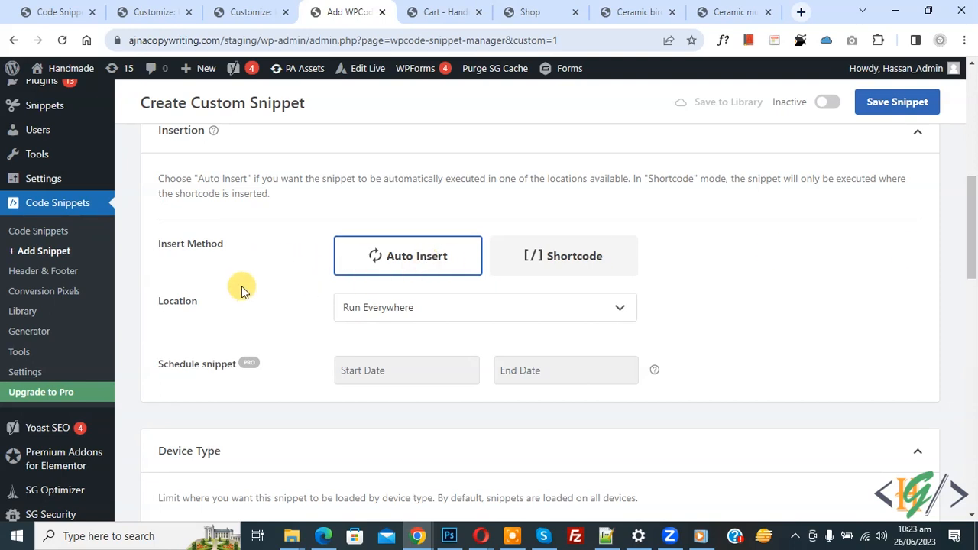
pyautogui.moveTo(816, 123)
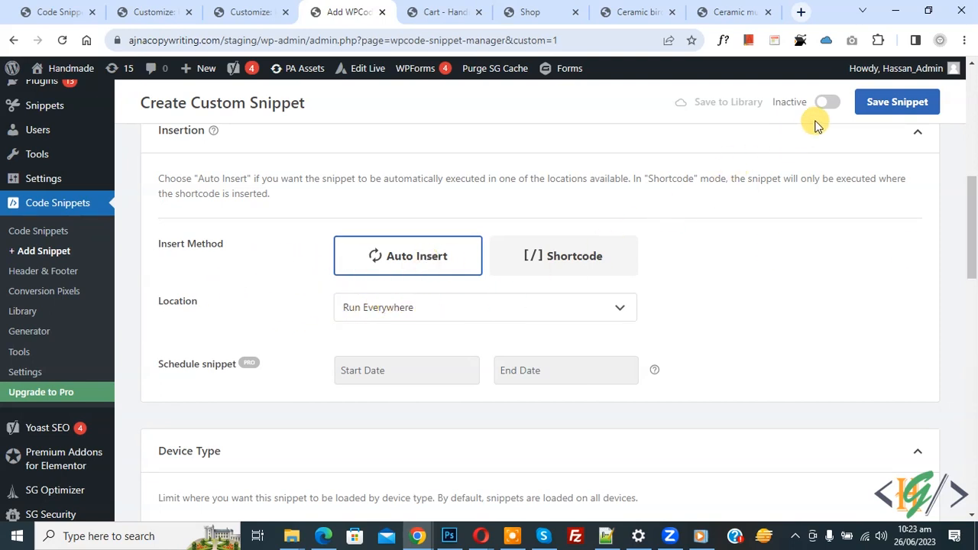
pyautogui.click(827, 102)
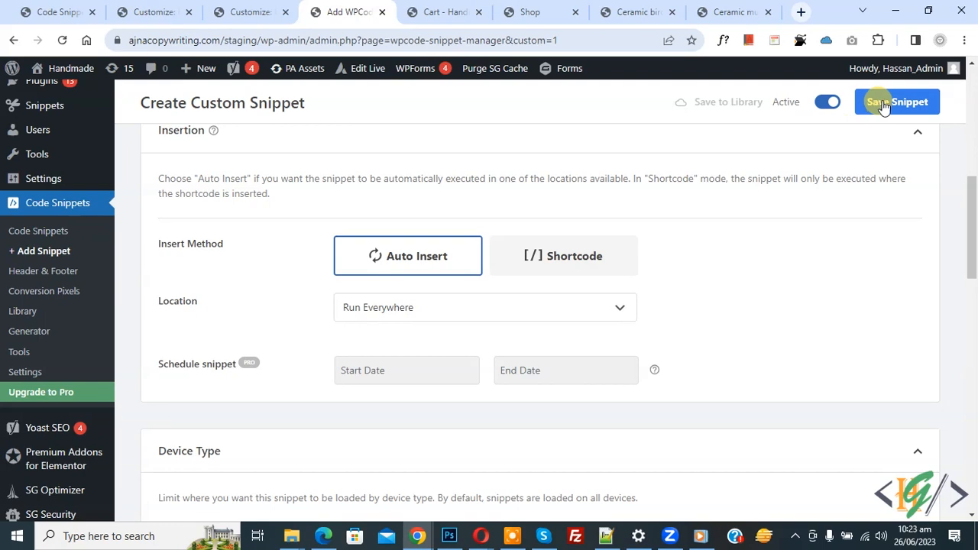
pyautogui.click(896, 102)
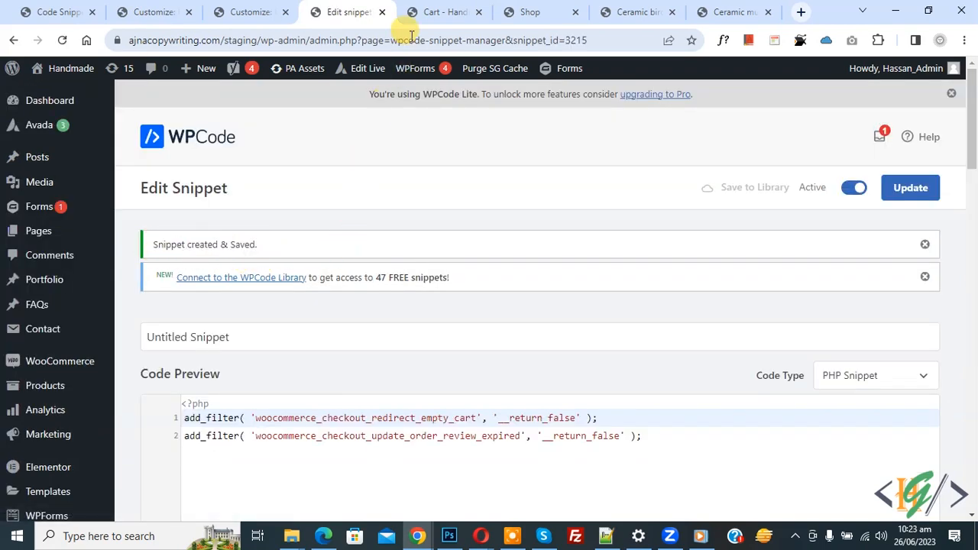
pyautogui.click(443, 12)
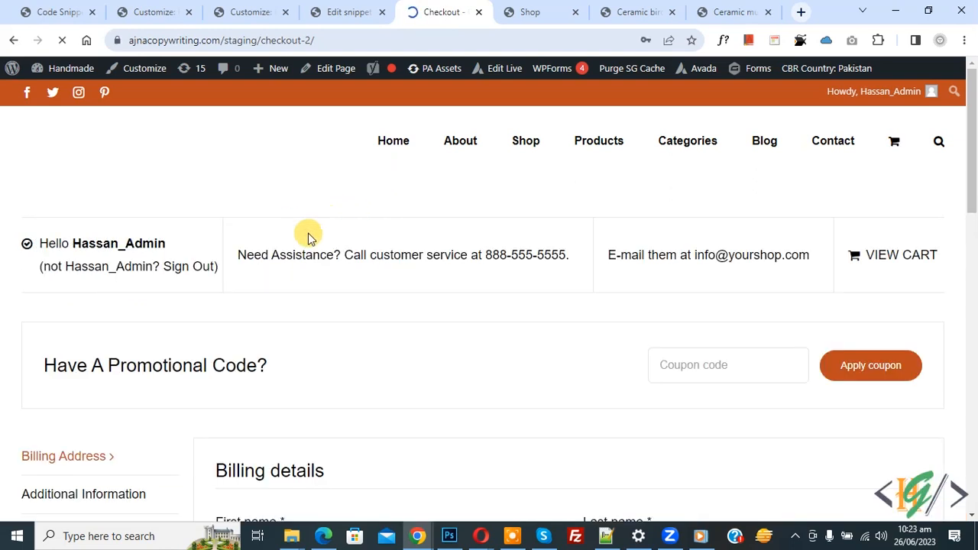
pyautogui.moveTo(355, 246)
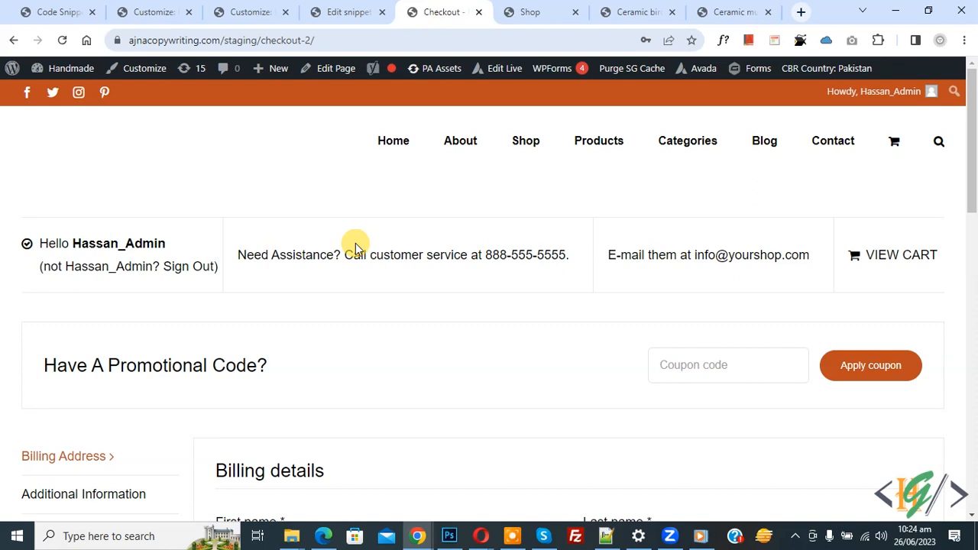
pyautogui.moveTo(409, 286)
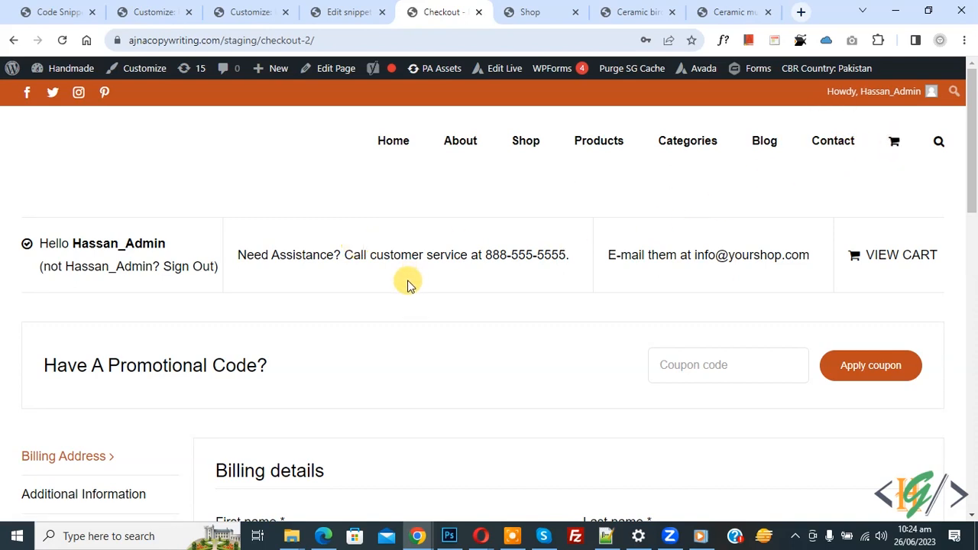
pyautogui.moveTo(408, 269)
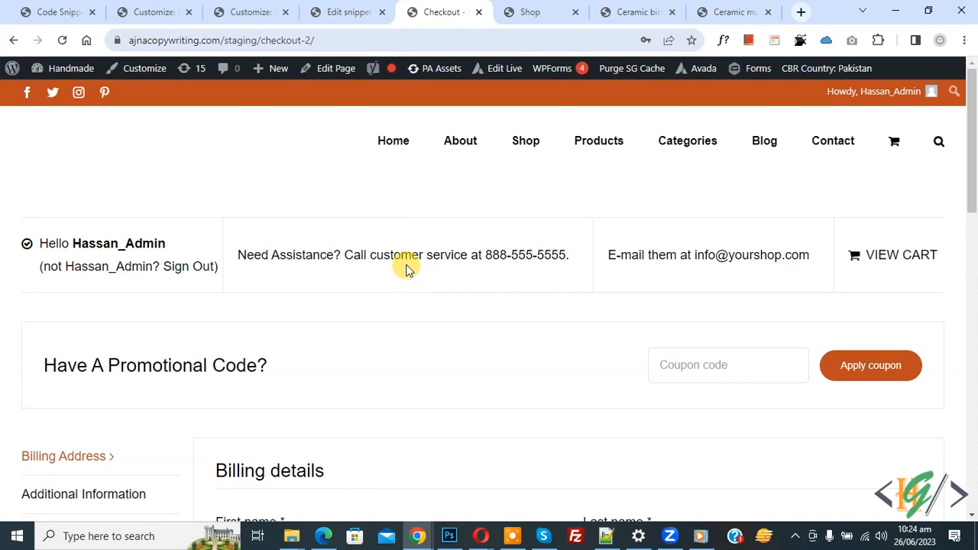
pyautogui.moveTo(409, 306)
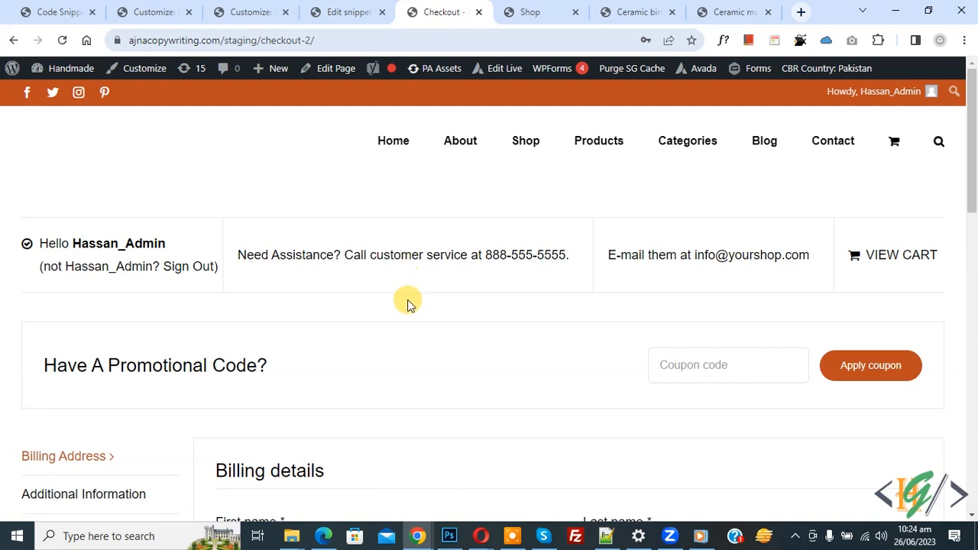